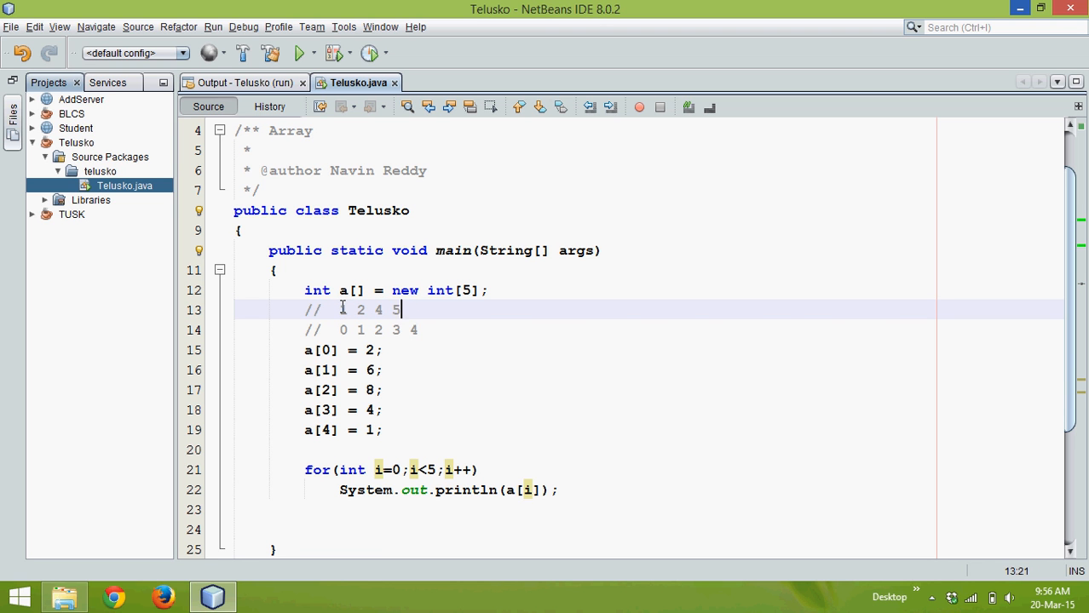
Update the comment to '1 2 3 4 5' and assign a[0]–a[4] the values 1, 2, 3, 4, 5.
text(3)
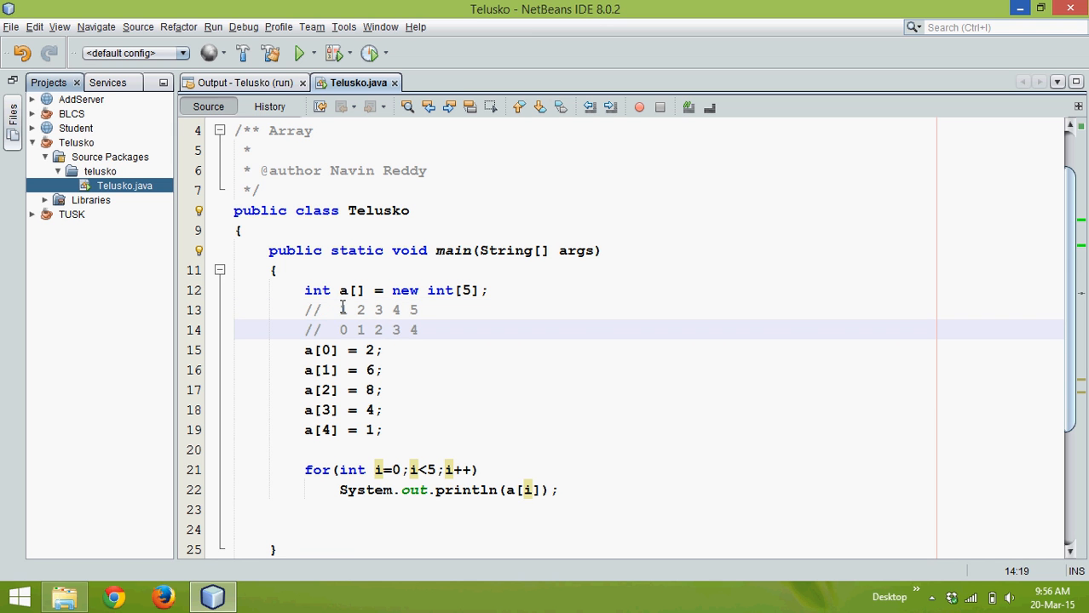
click(349, 350)
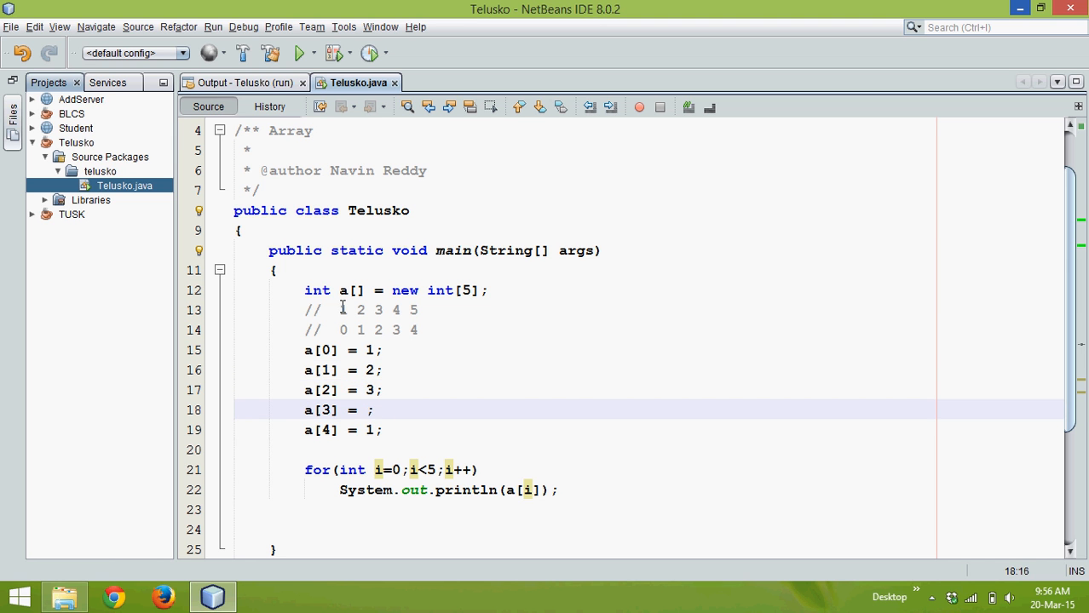
text(4)
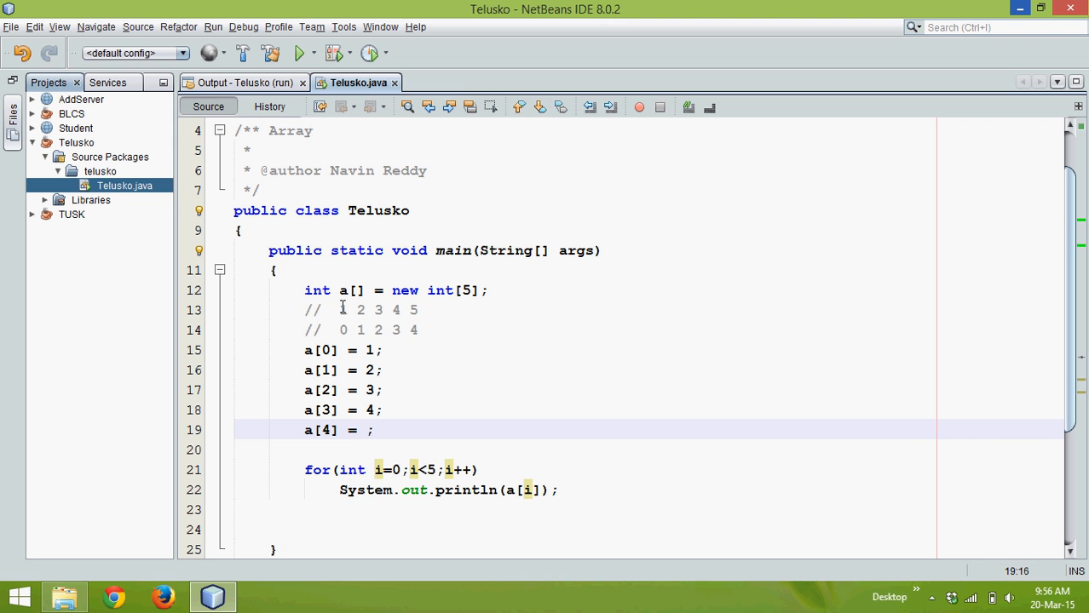
text(5)
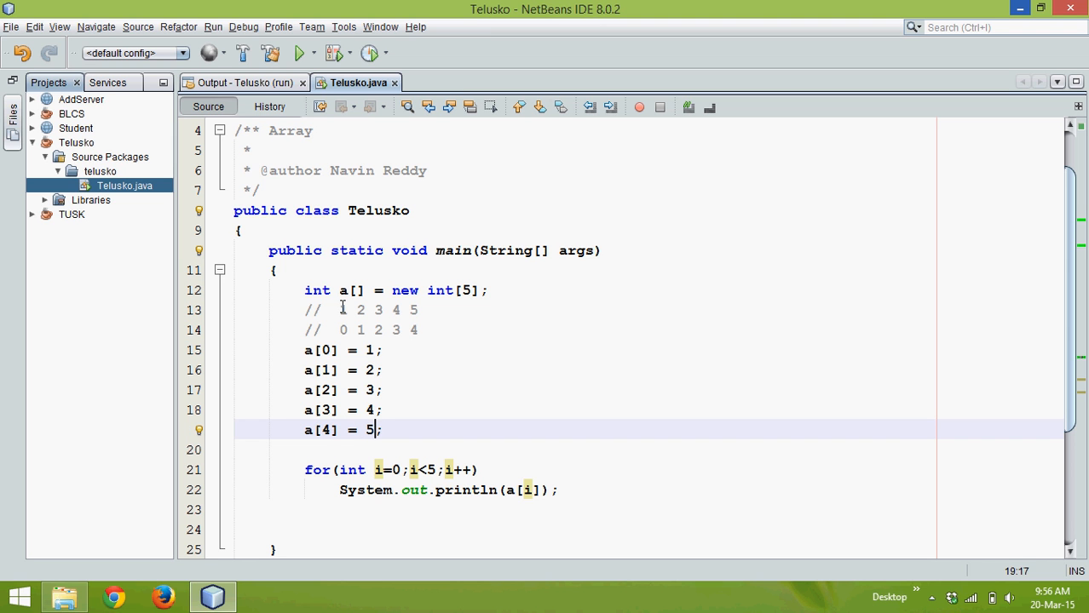
mouse_move(400, 385)
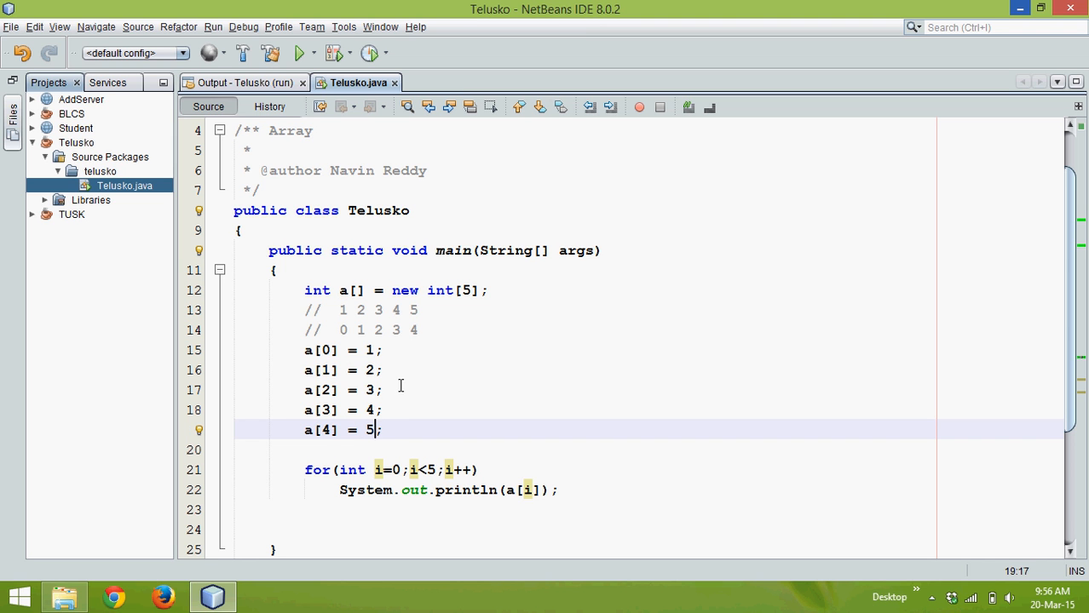
Replace the a[0]–a[4] assignments with for(int i=0;i<5;i++){ a[i]=i+1; }.
drag(370, 429, 296, 350)
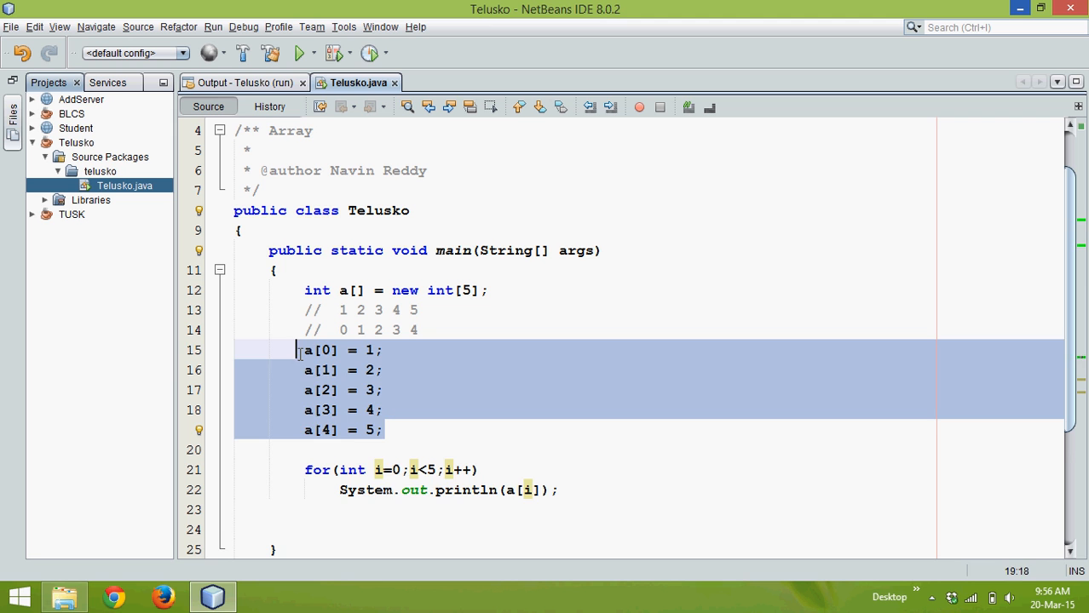
key(Delete)
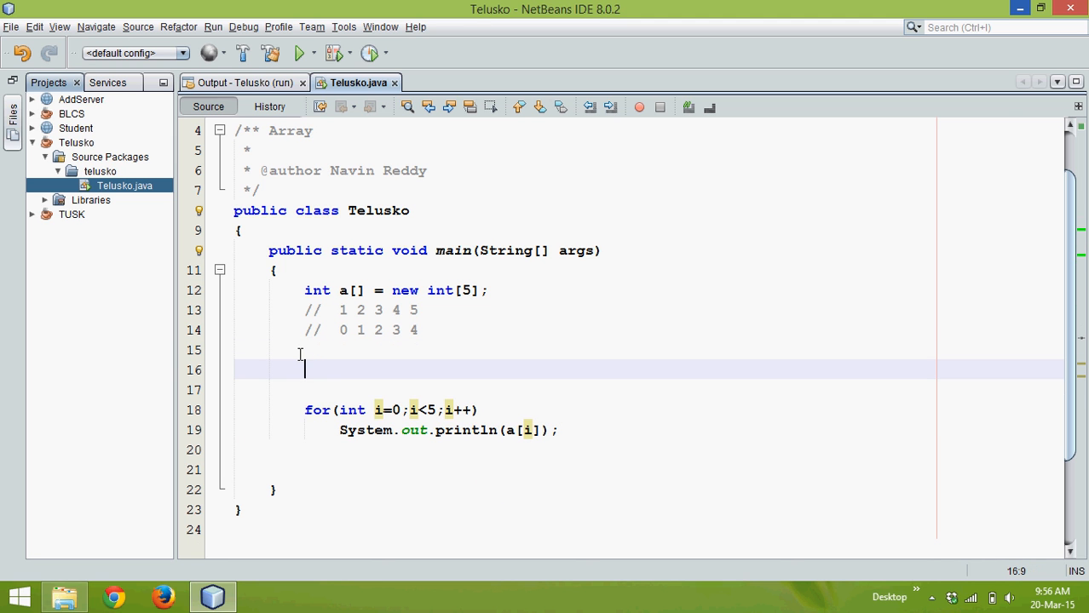
text(for(int i=)
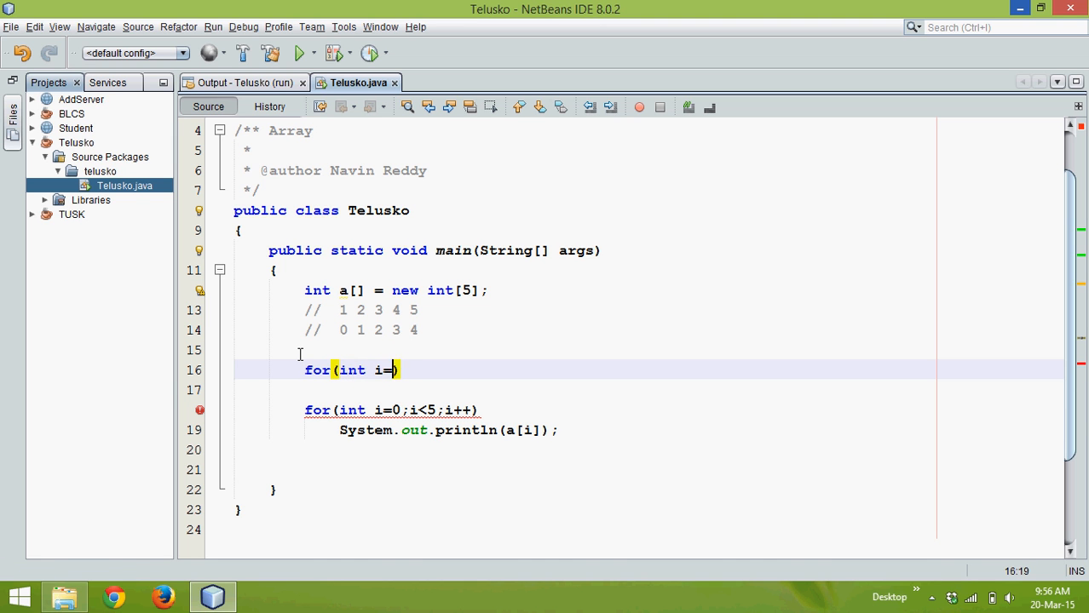
text(0;i<=)
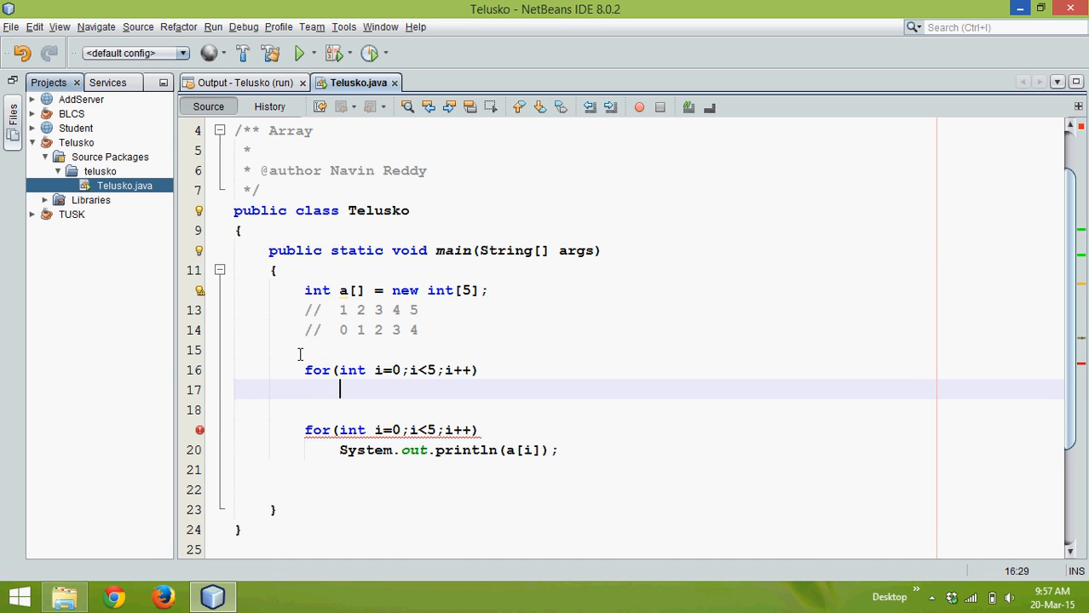
text({)
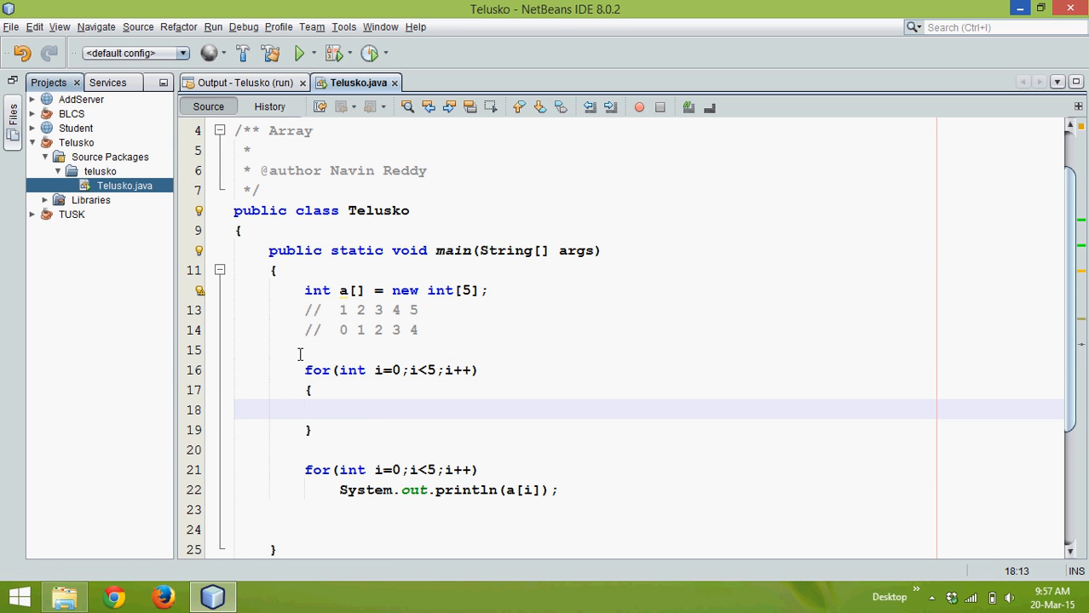
text(a[i])
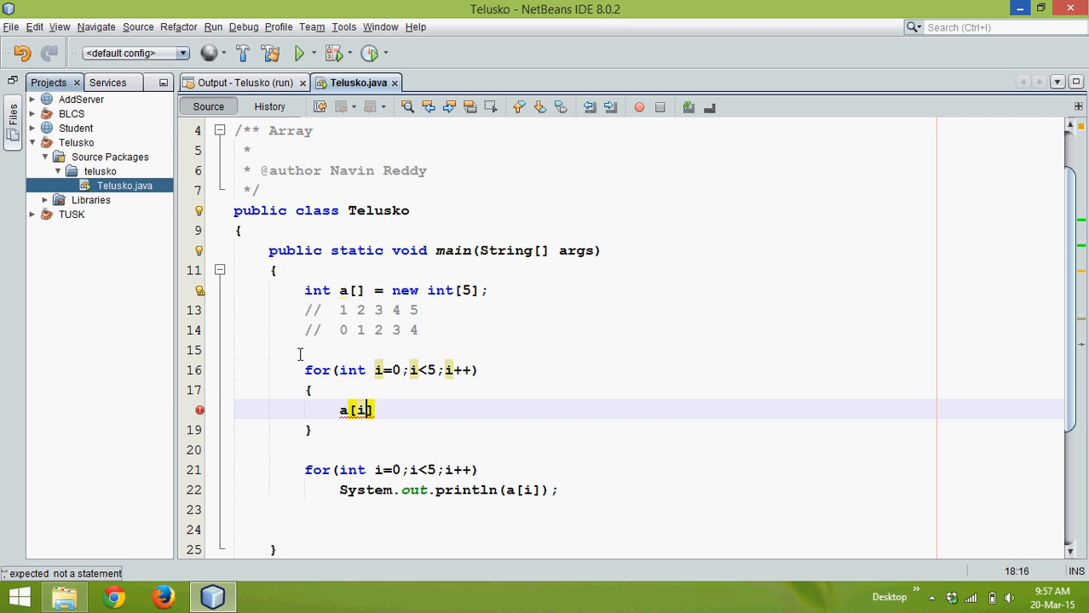
text(=)
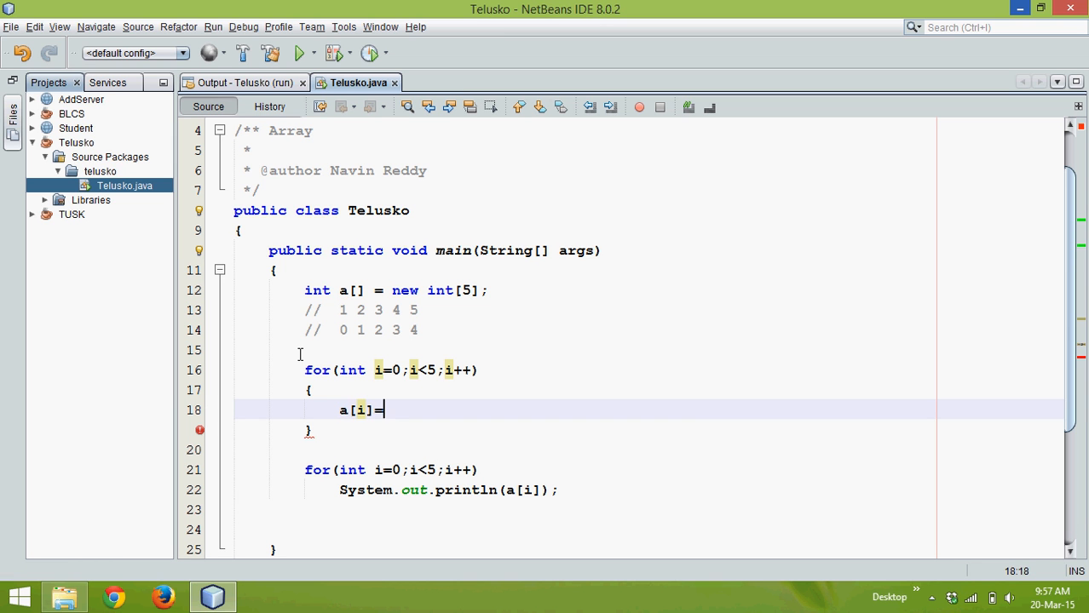
text(i;)
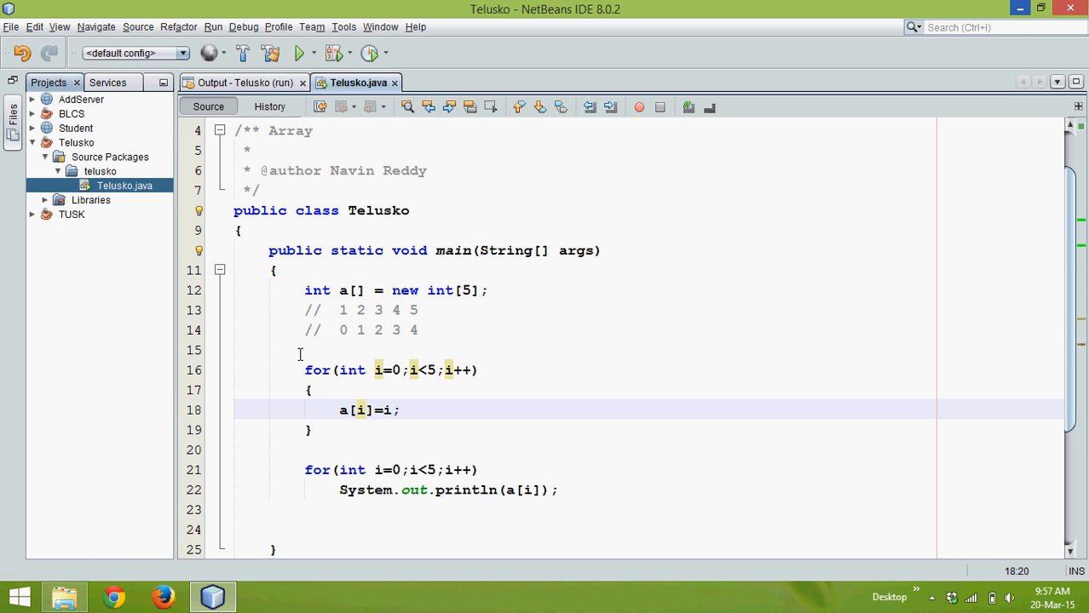
click(400, 410)
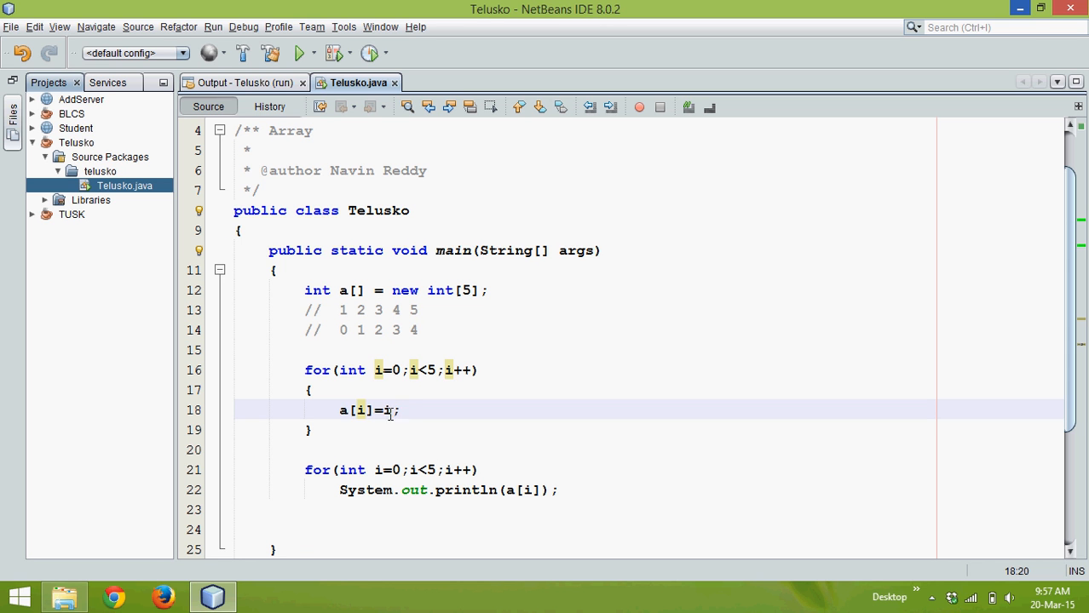
text(+1)
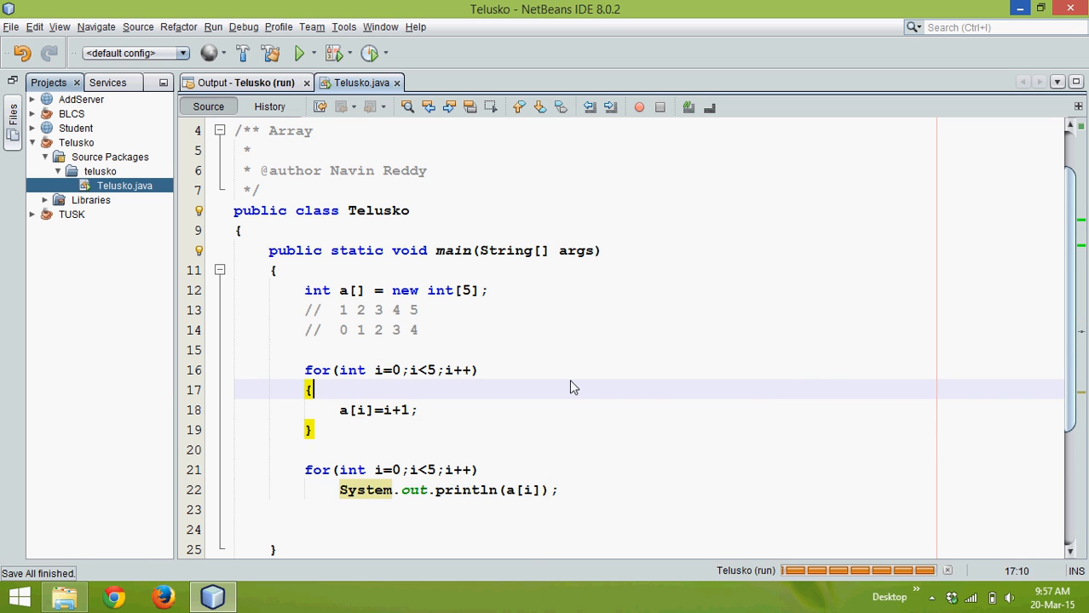
Run the project, see 1 through 5 in Output, and return to Telusko.java.
click(300, 52)
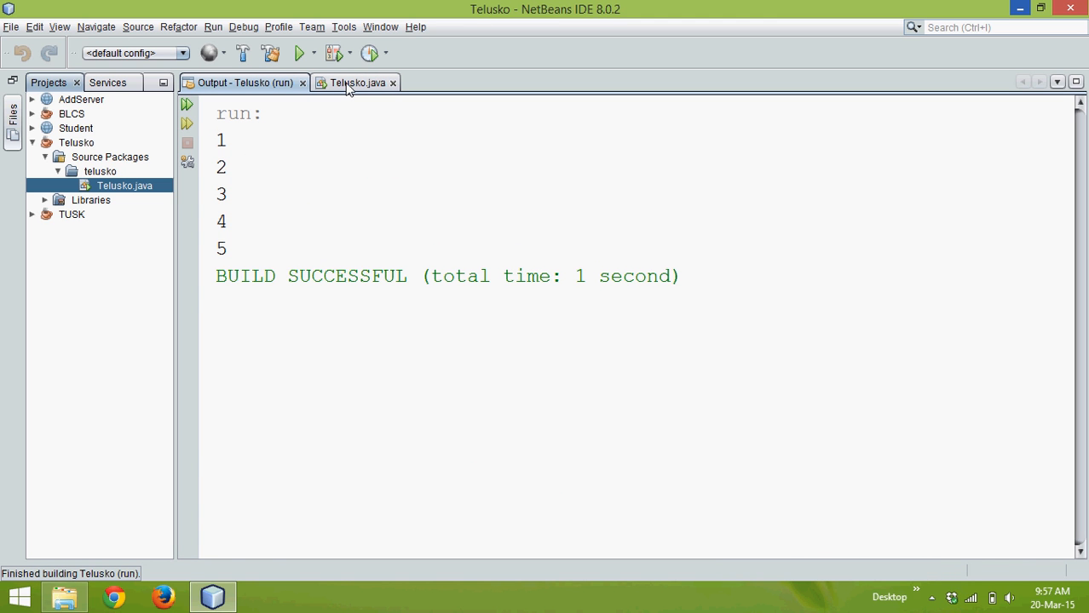
mouse_move(359, 105)
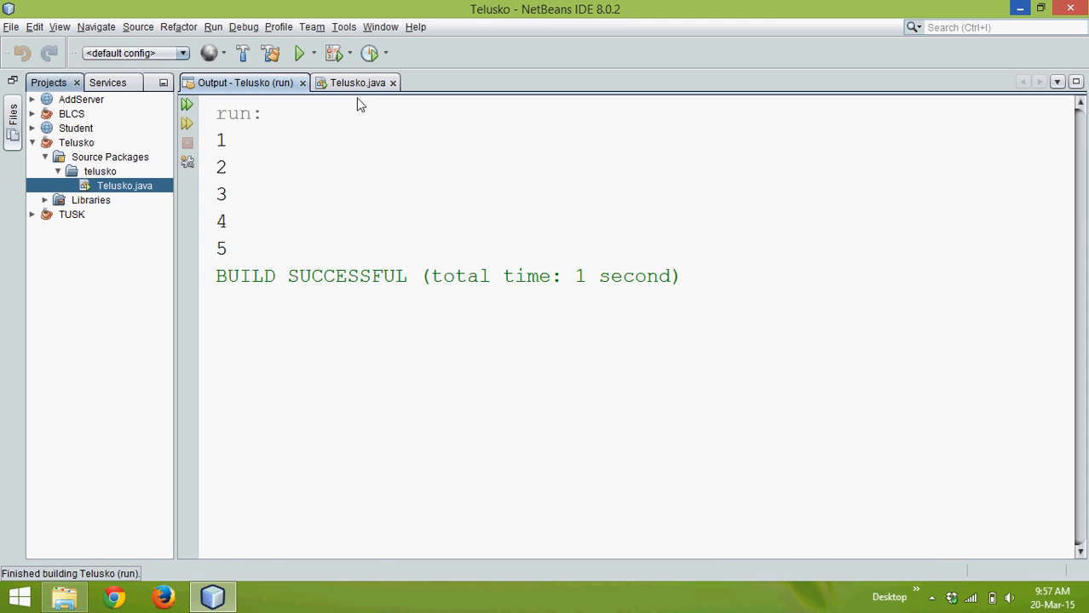
click(356, 83)
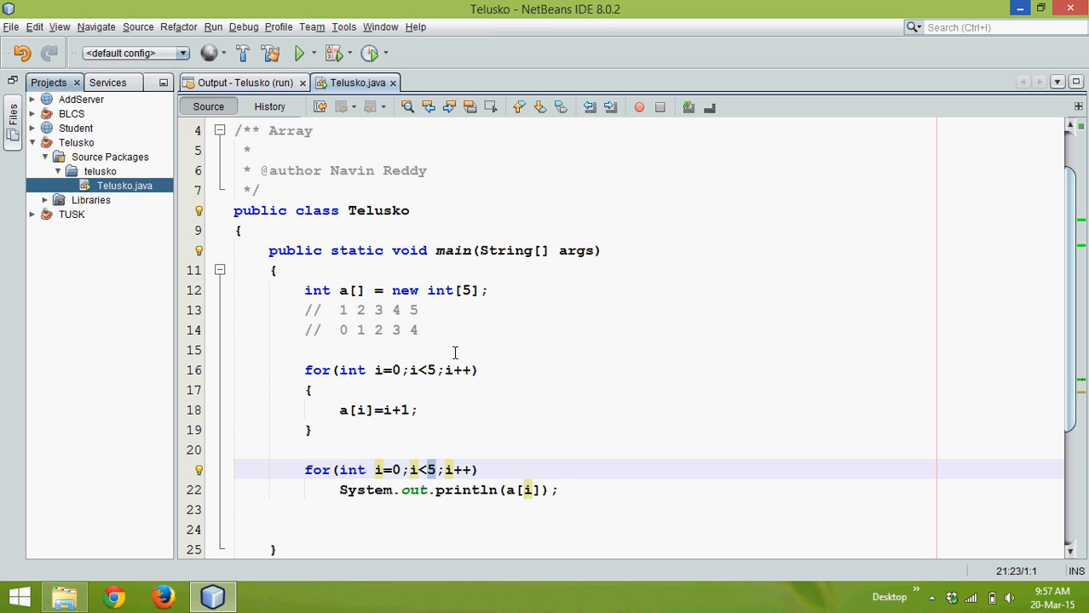
Change both for-loop bounds from 5 to a.length using the length completion.
click(429, 370)
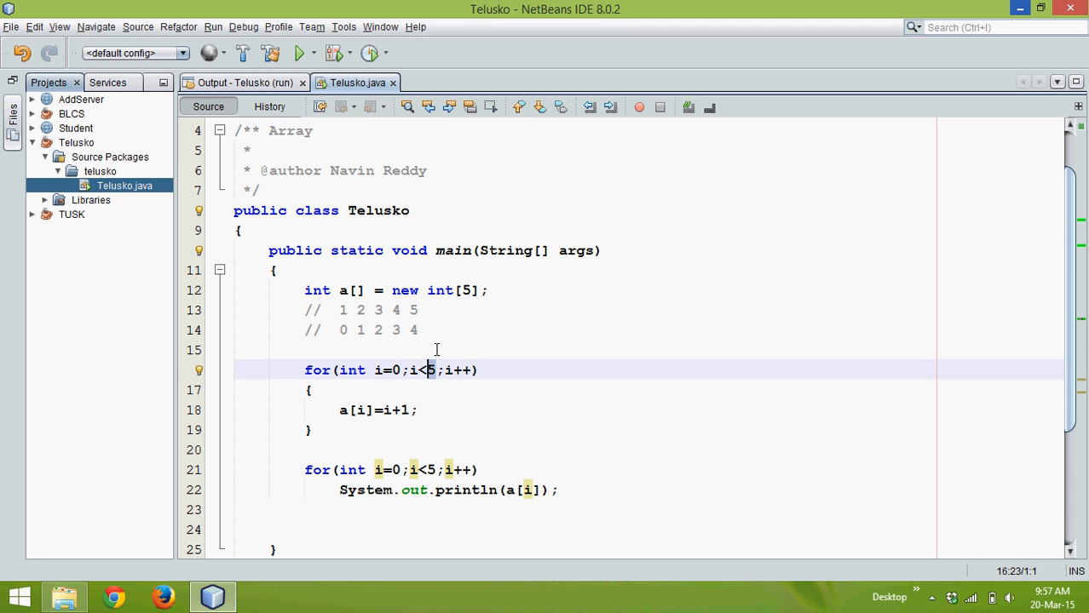
text(a.length)
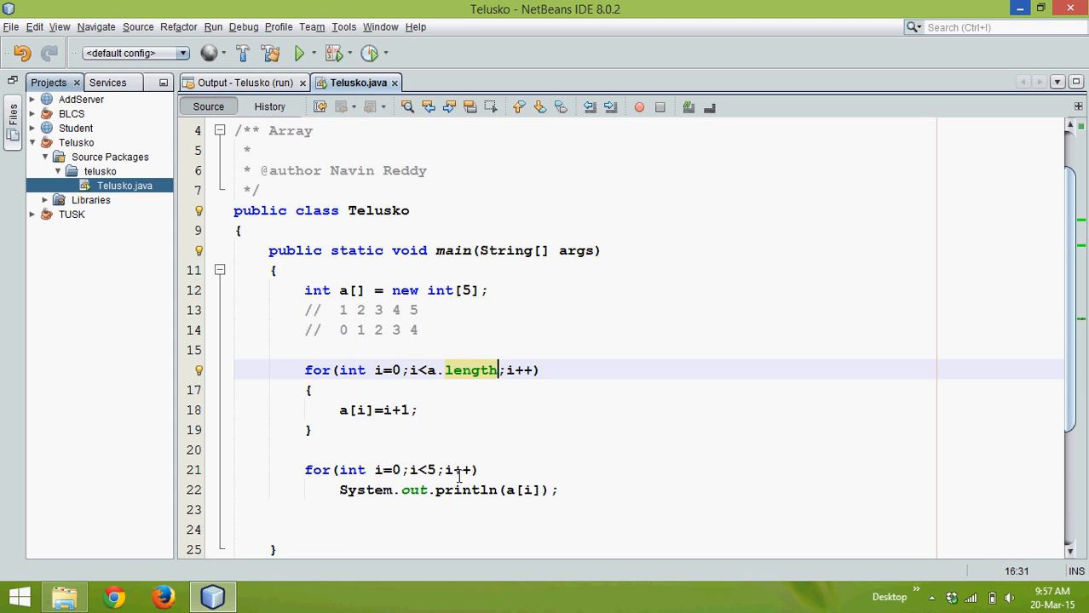
text(a.l)
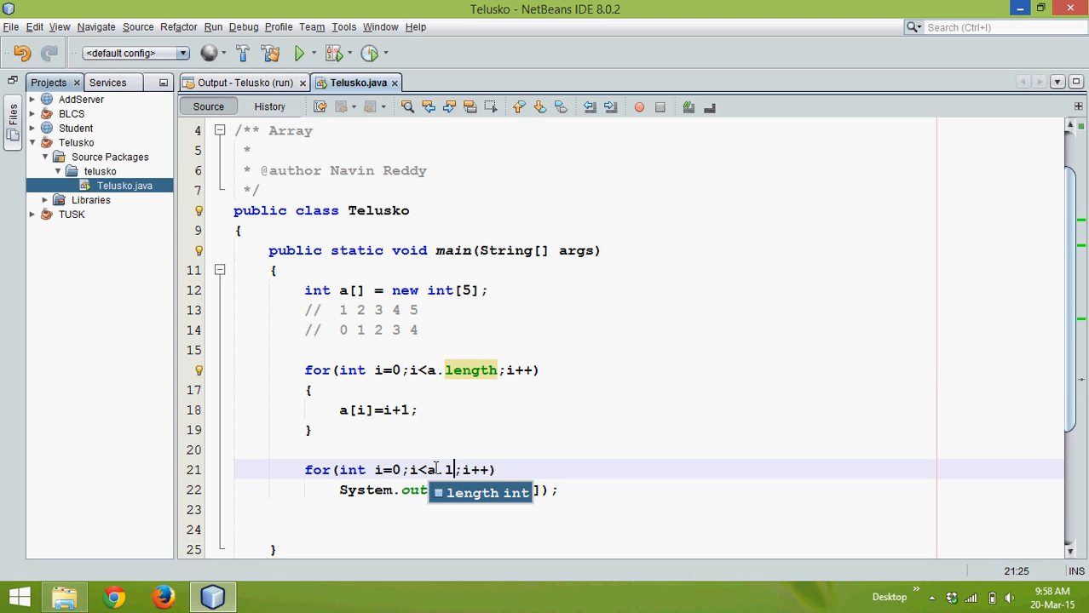
key(Enter)
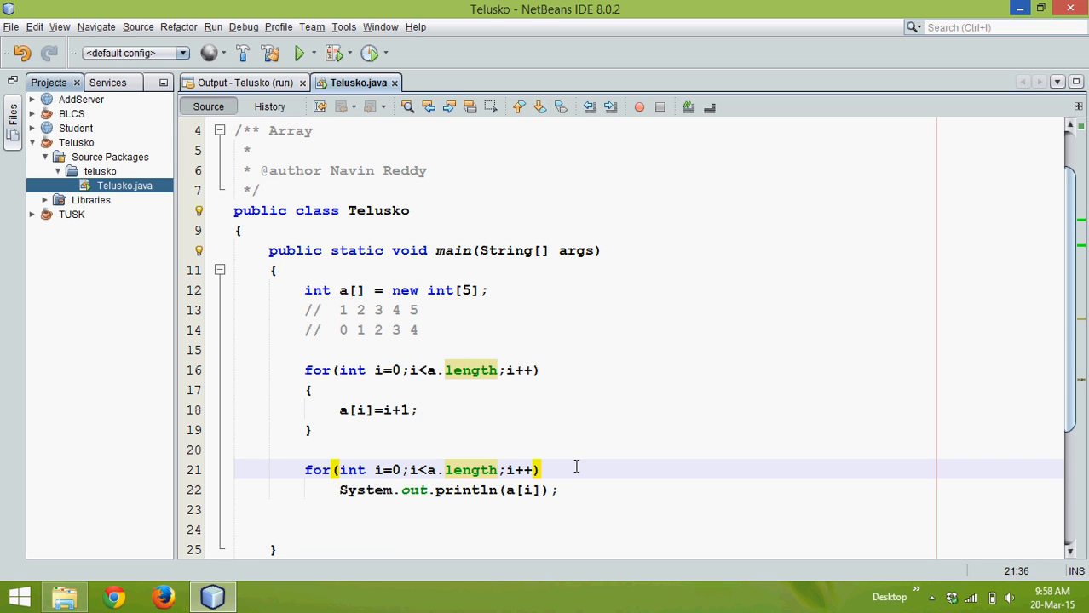
text(//)
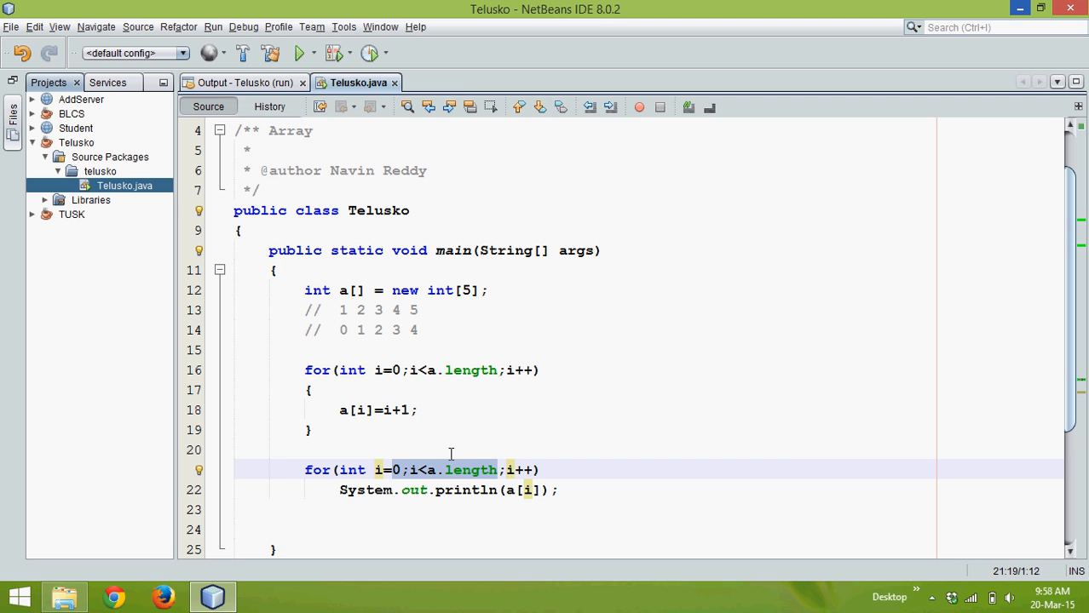
Rewrite the printing loop as an enhanced for(int i : a) printing i.
click(390, 469)
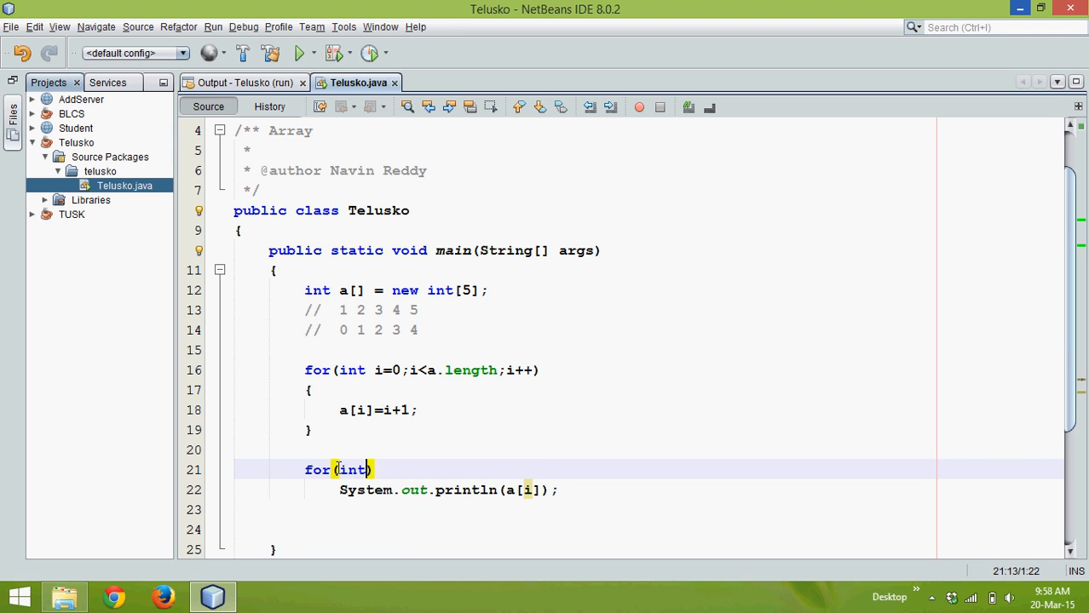
text(i : a)
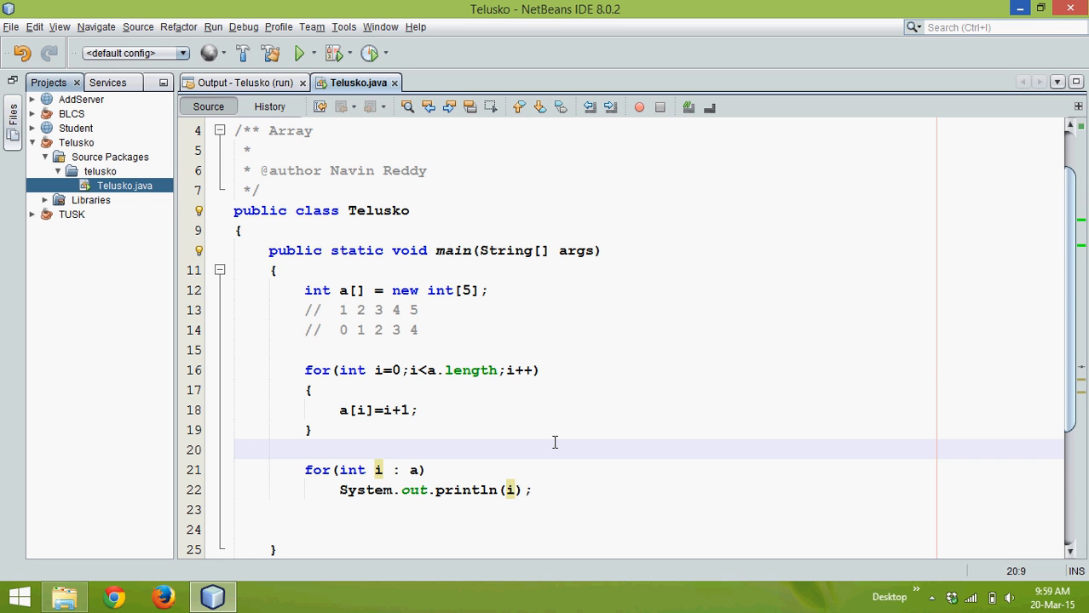
click(305, 450)
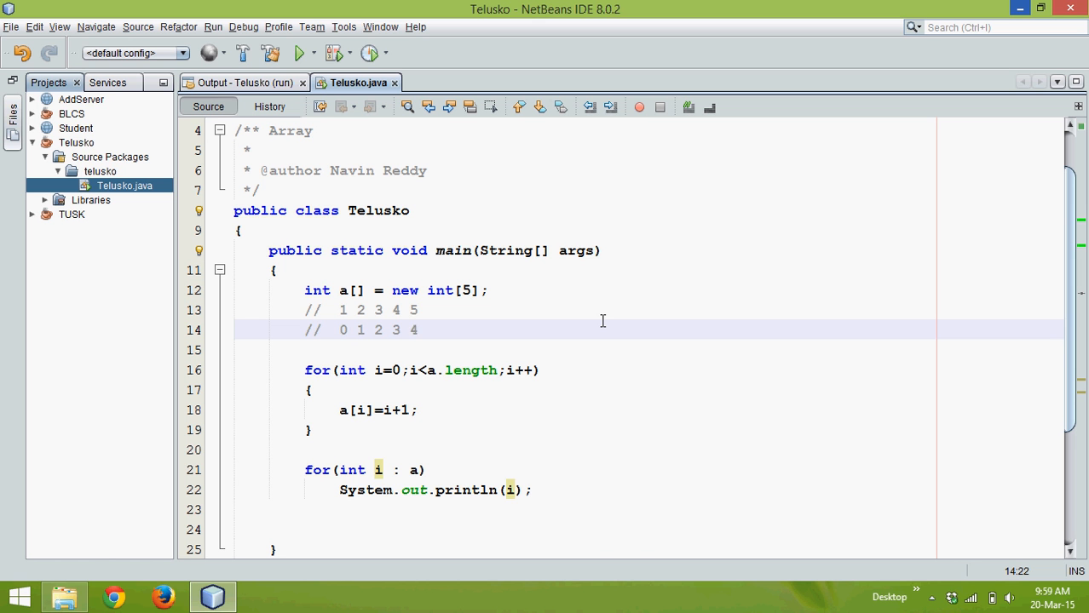
Run Telusko.java with Run File, showing output 1–5, then return to the source.
right_click(602, 330)
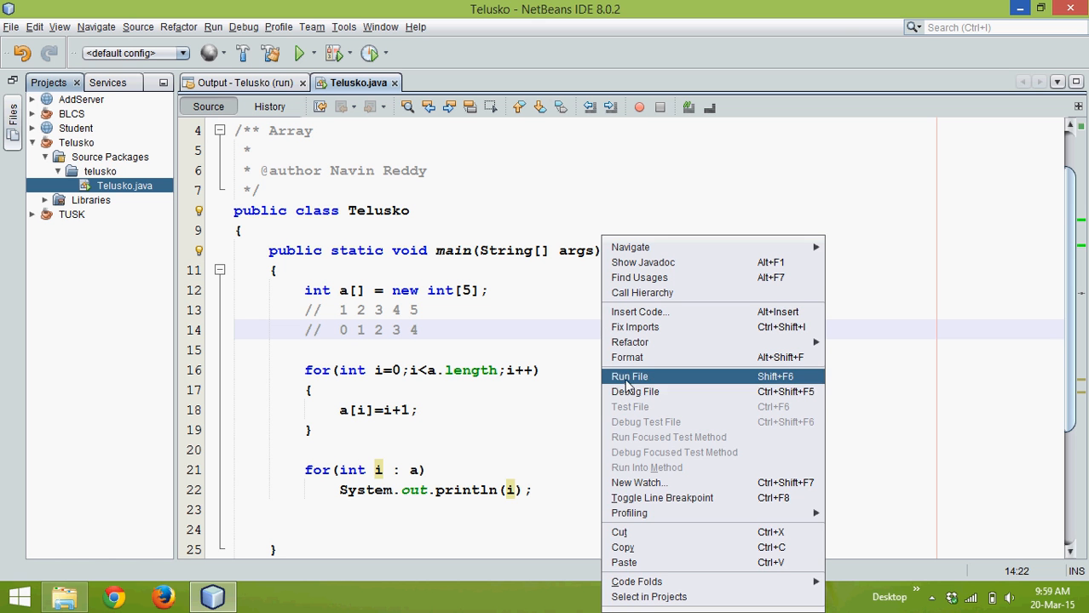
click(629, 376)
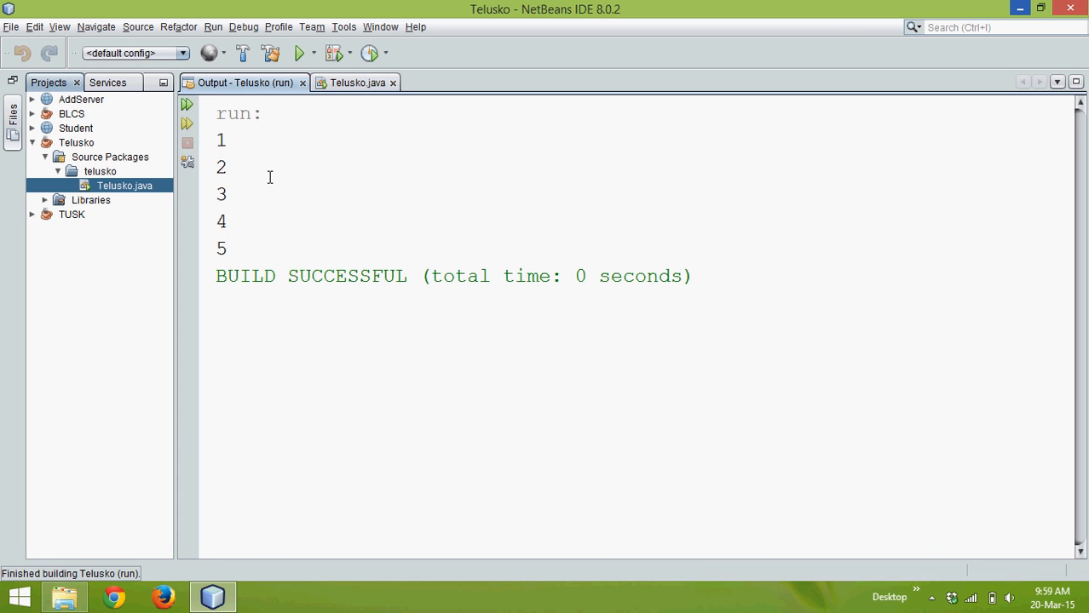
click(357, 82)
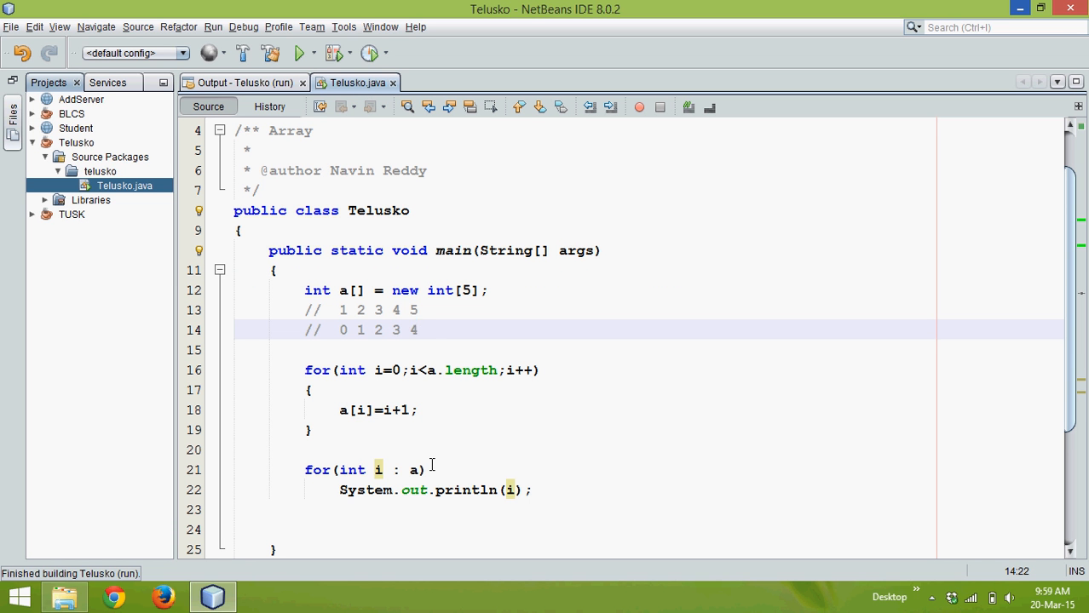
click(423, 469)
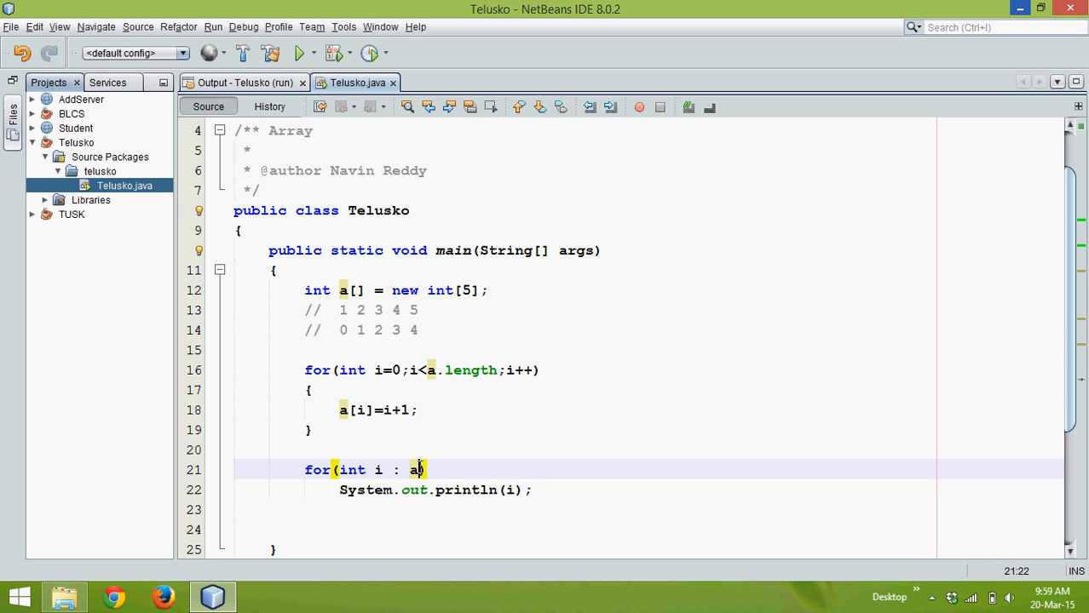
mouse_move(408, 381)
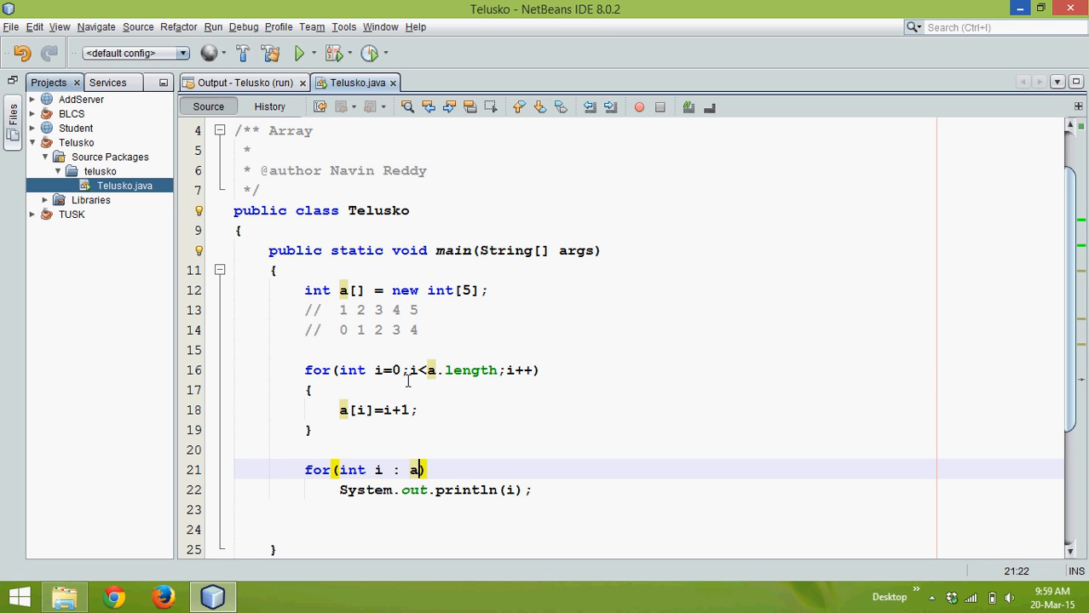